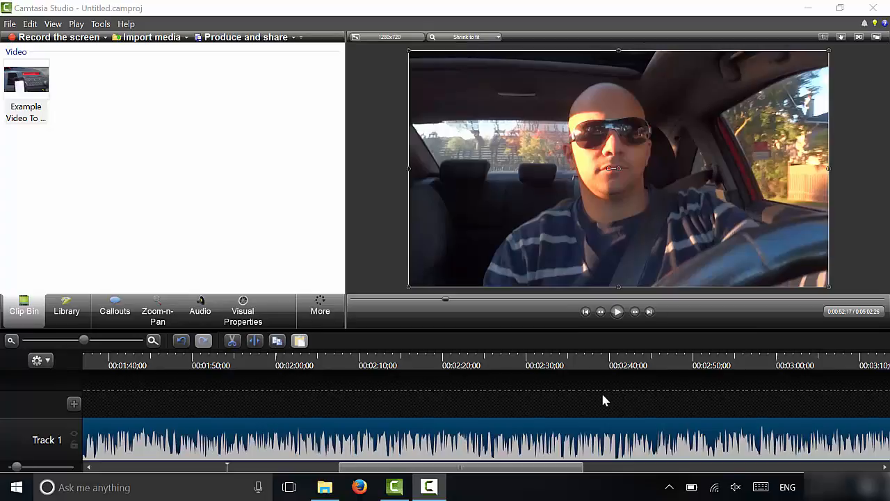
mouse_move(576, 401)
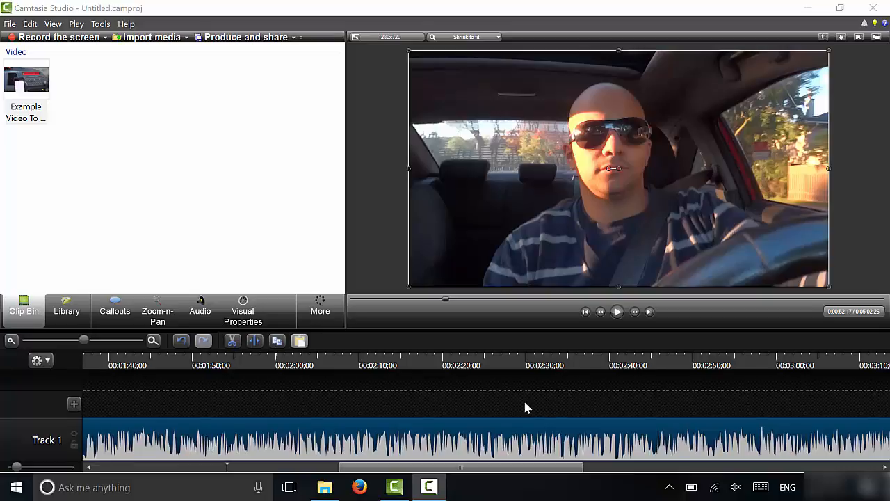
mouse_move(490, 398)
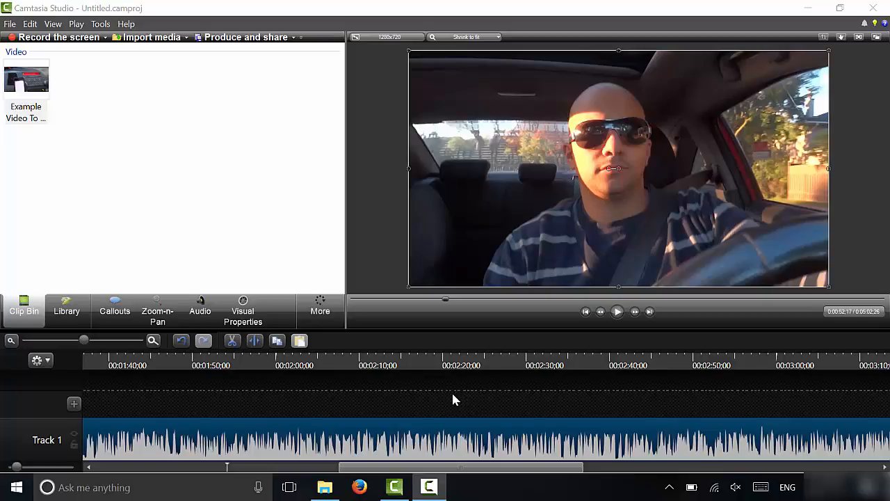
mouse_move(389, 404)
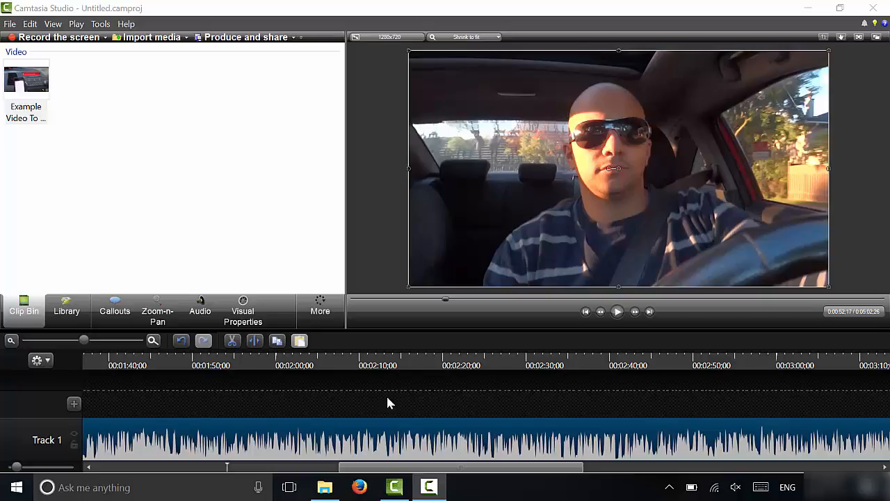
mouse_move(352, 330)
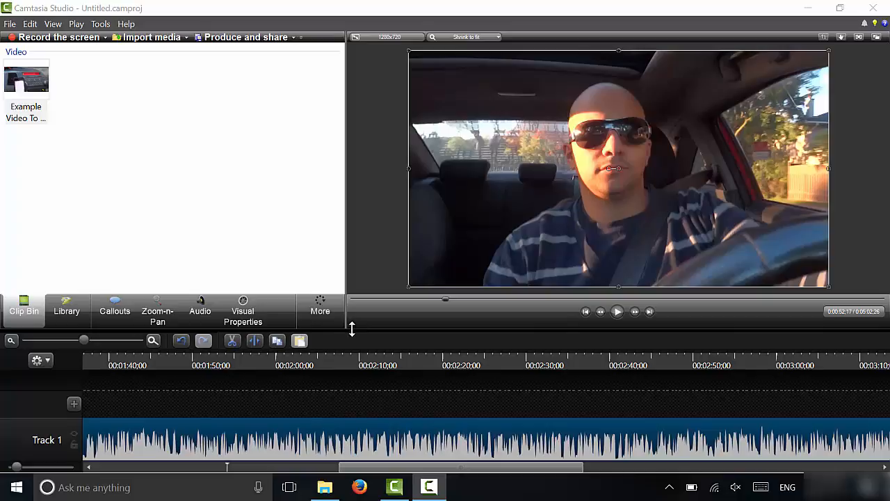
mouse_move(291, 261)
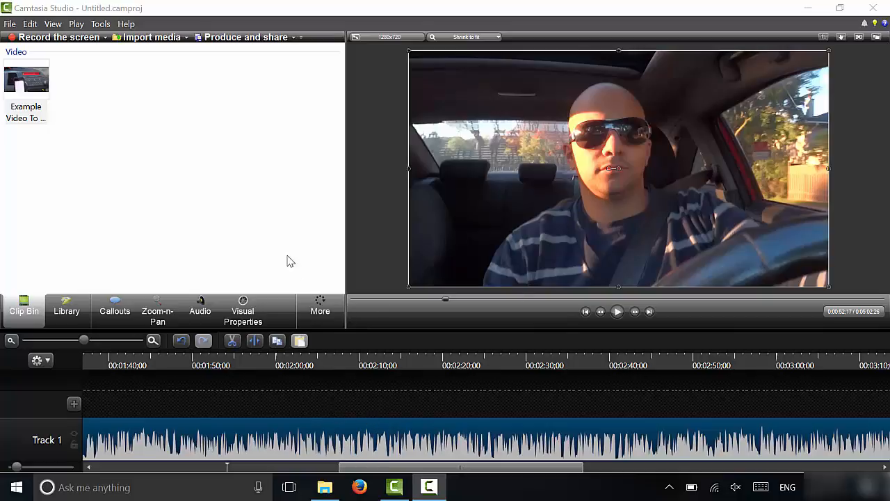
mouse_move(291, 253)
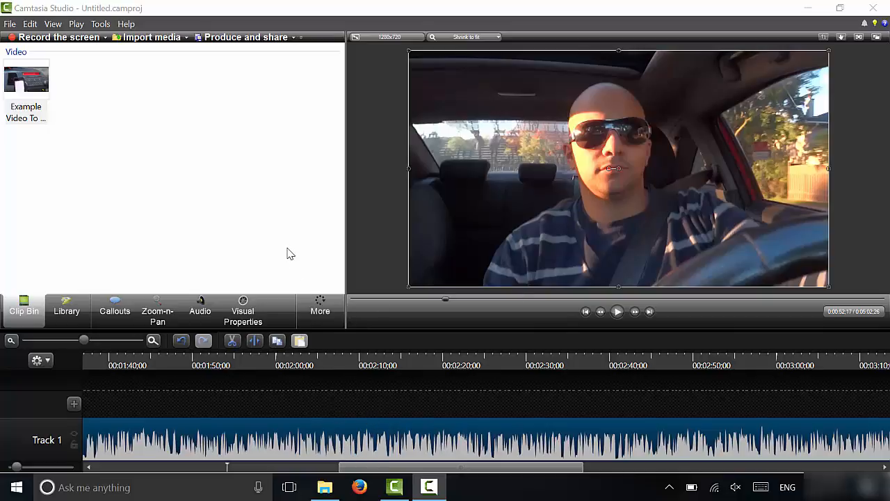
mouse_move(250, 46)
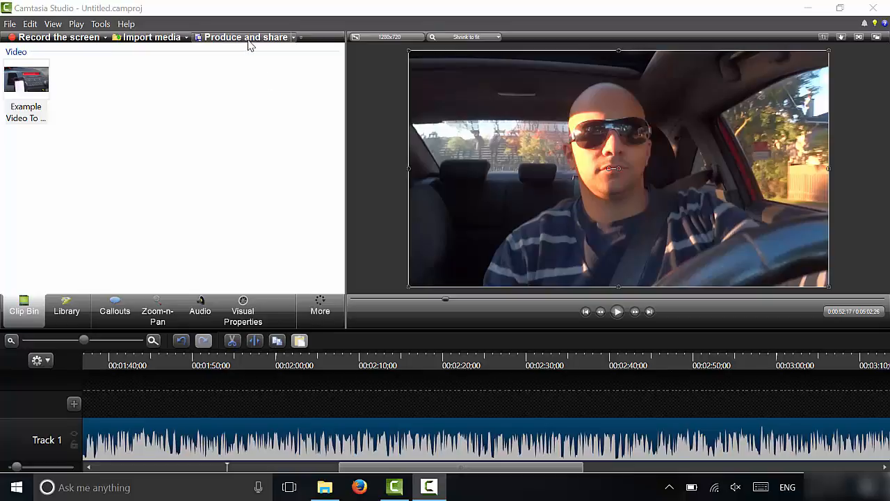
- Launch Produce and share to bring up the Production Wizard
click(244, 36)
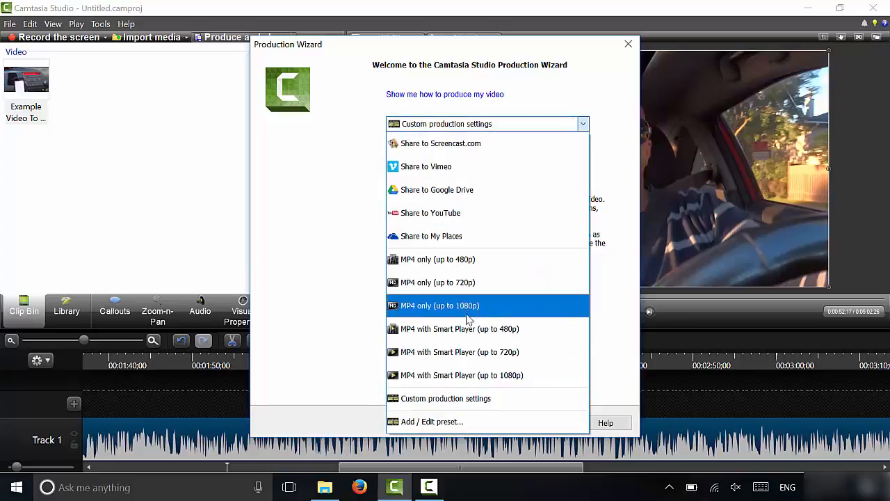
mouse_move(487, 401)
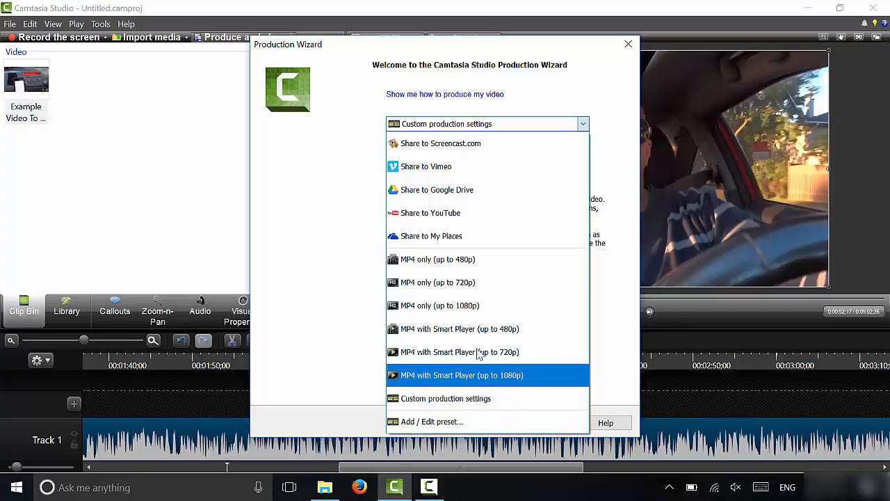
mouse_move(477, 328)
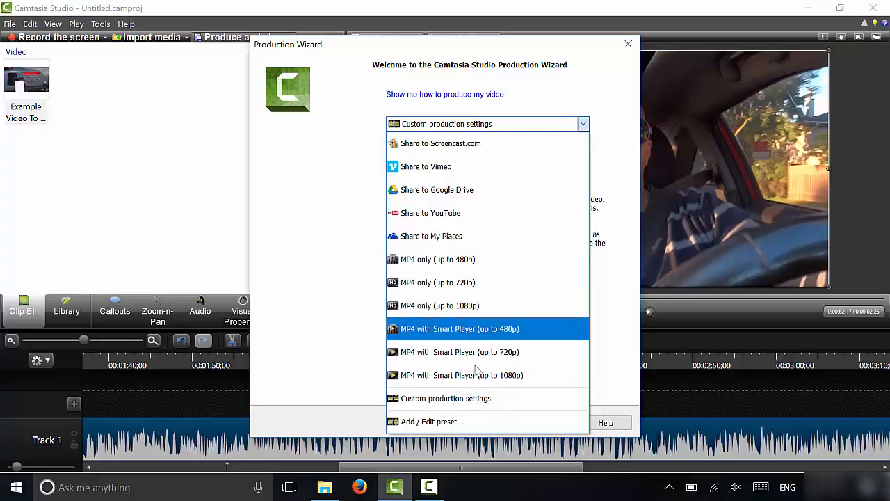
mouse_move(473, 421)
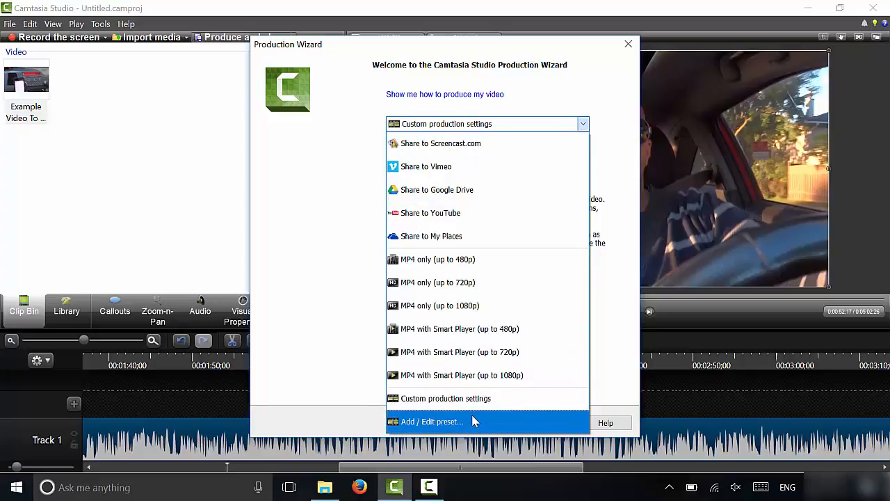
mouse_move(459, 405)
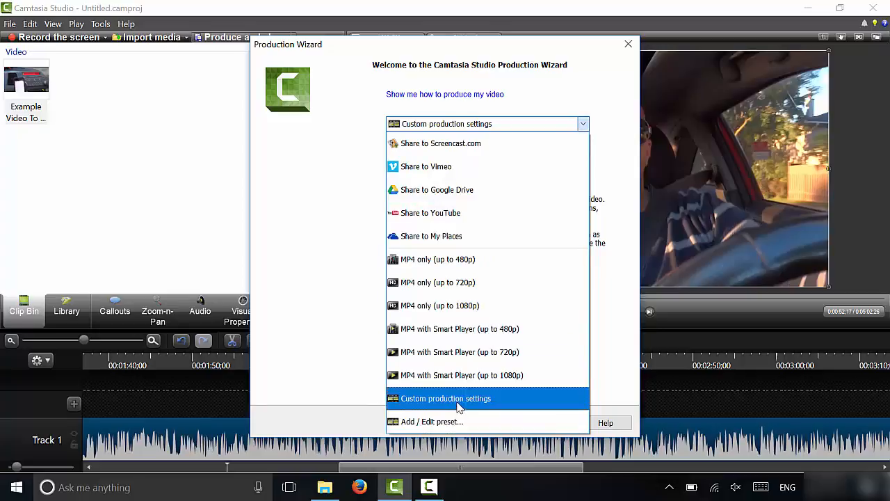
mouse_move(465, 422)
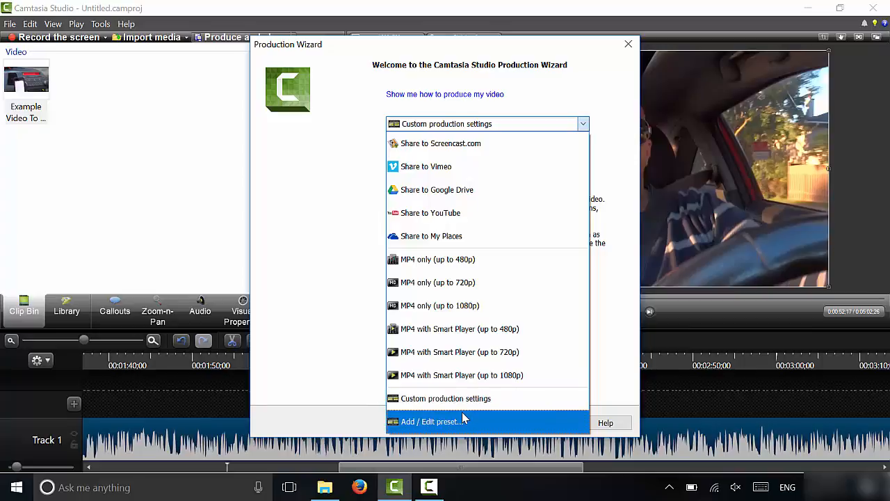
mouse_move(459, 398)
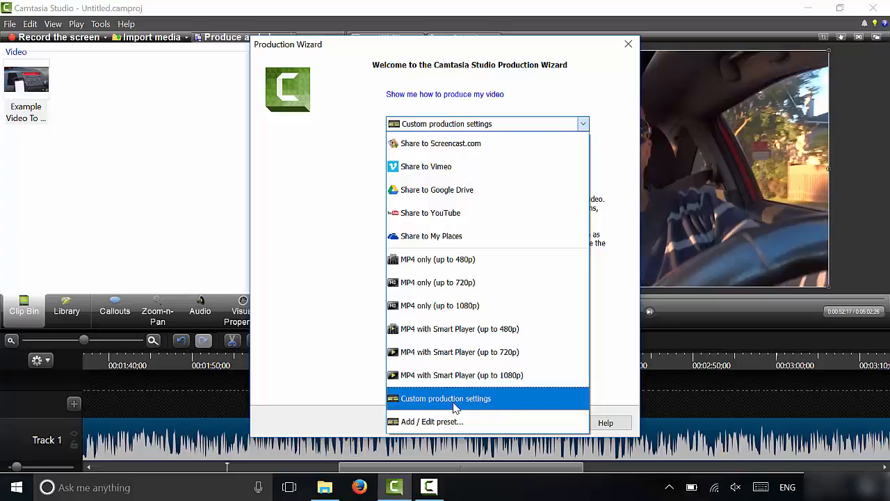
mouse_move(431, 404)
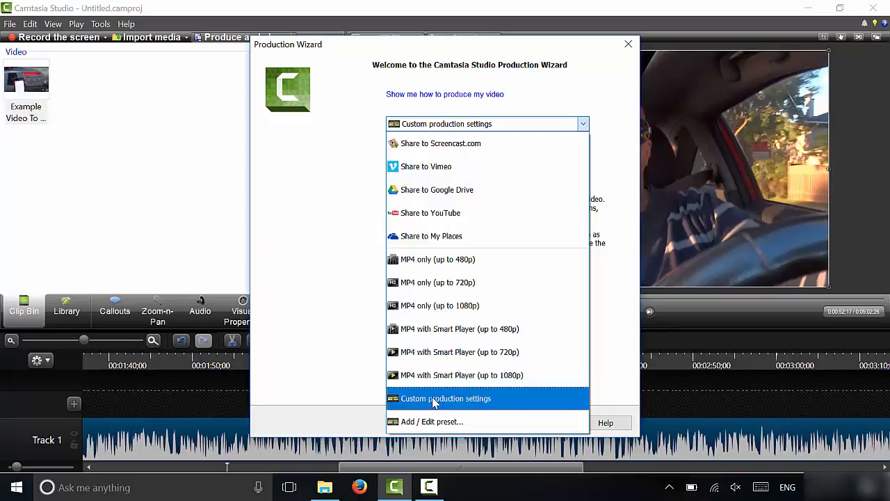
mouse_move(444, 404)
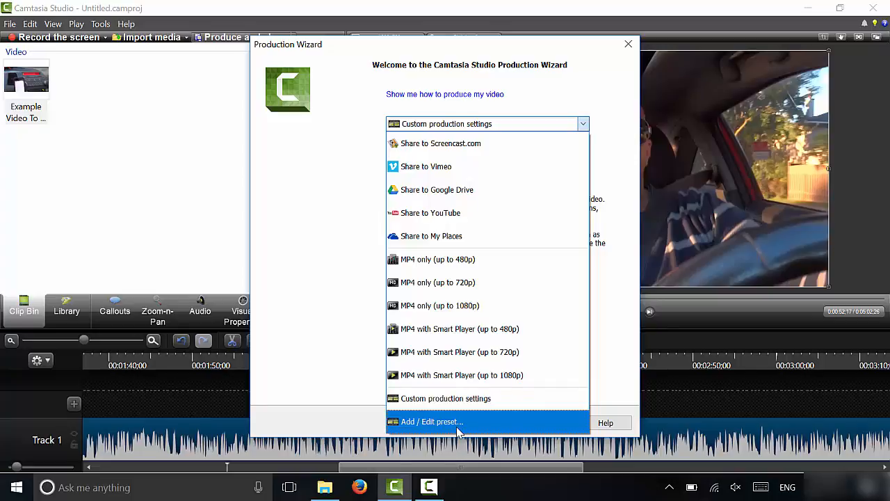
mouse_move(426, 424)
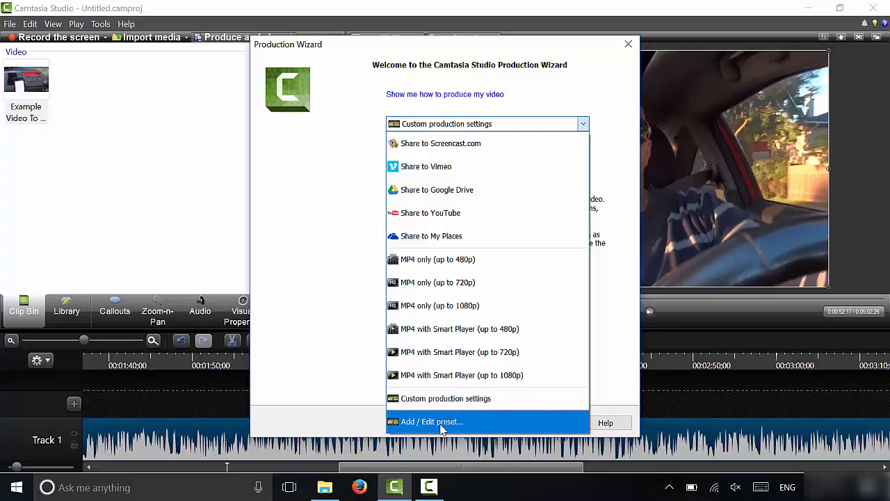
mouse_move(495, 376)
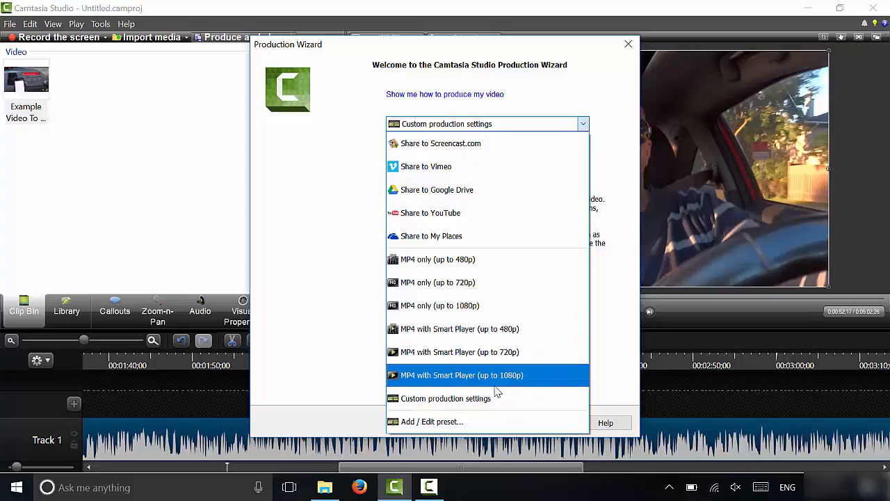
mouse_move(451, 422)
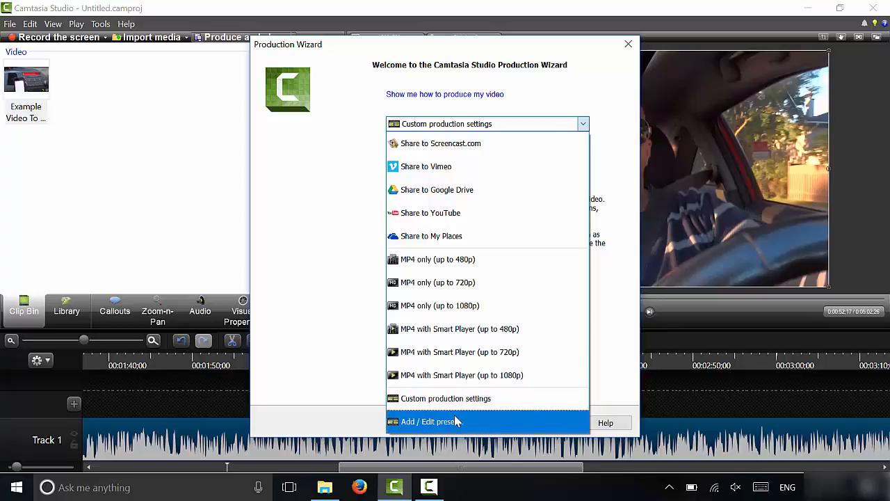
mouse_move(464, 401)
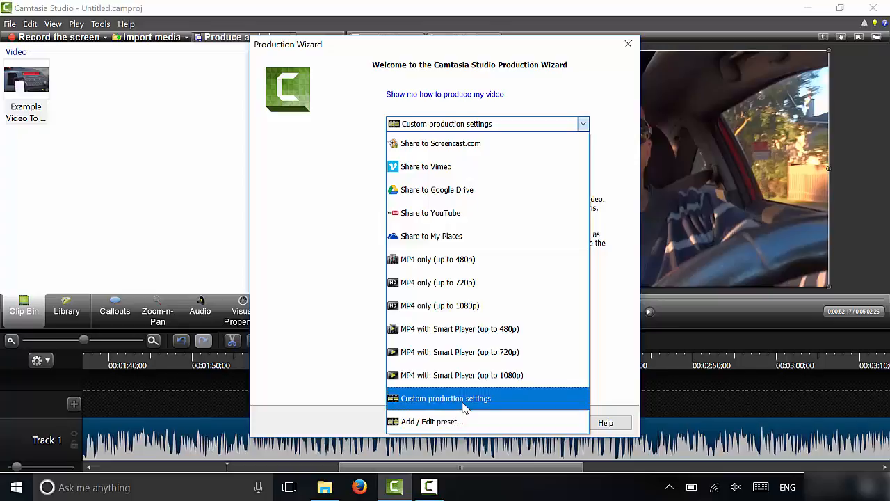
- Choose Custom production settings and advance to the file format choices
click(445, 398)
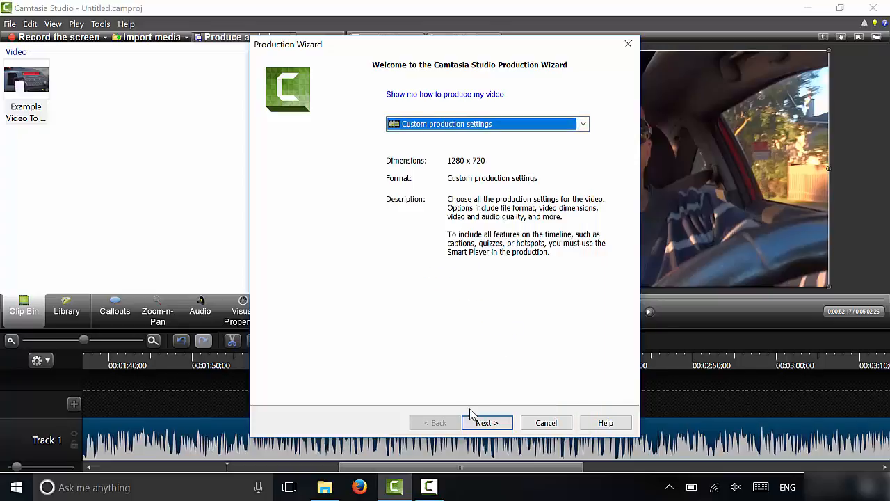
click(487, 423)
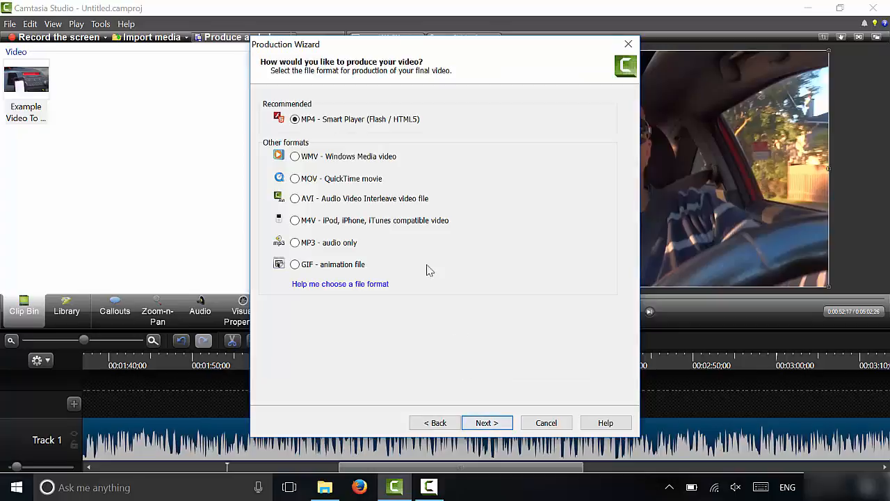
mouse_move(306, 114)
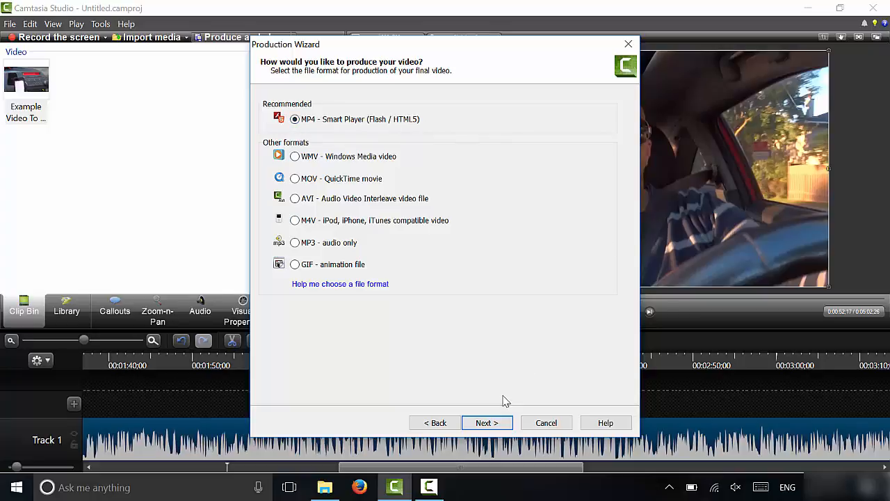
- Turn off 'Produce with controller' and show the Size settings at 1920x1080
click(487, 423)
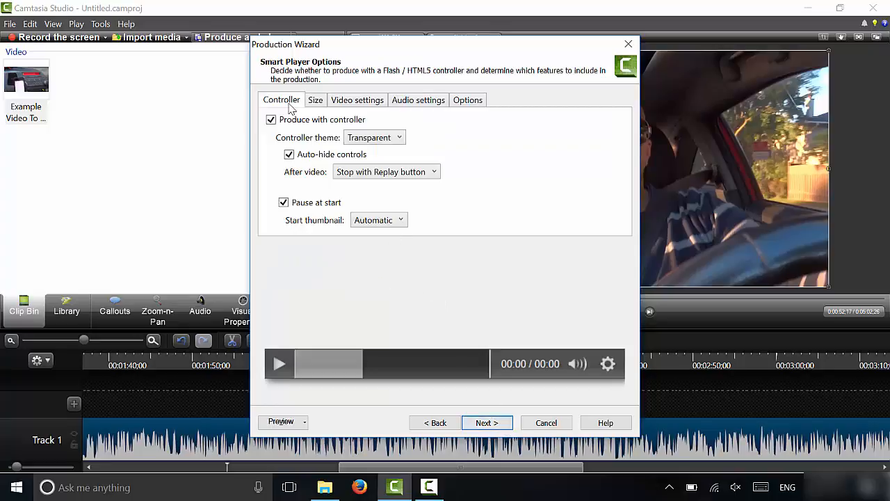
mouse_move(473, 109)
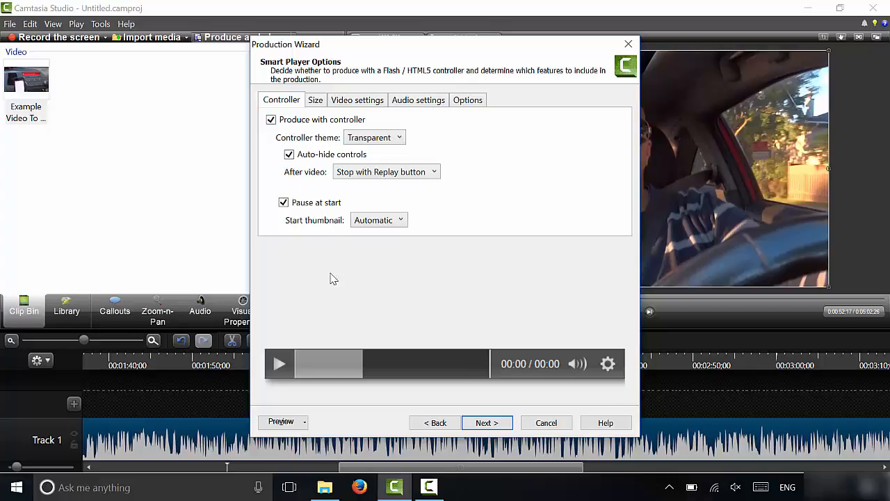
click(270, 119)
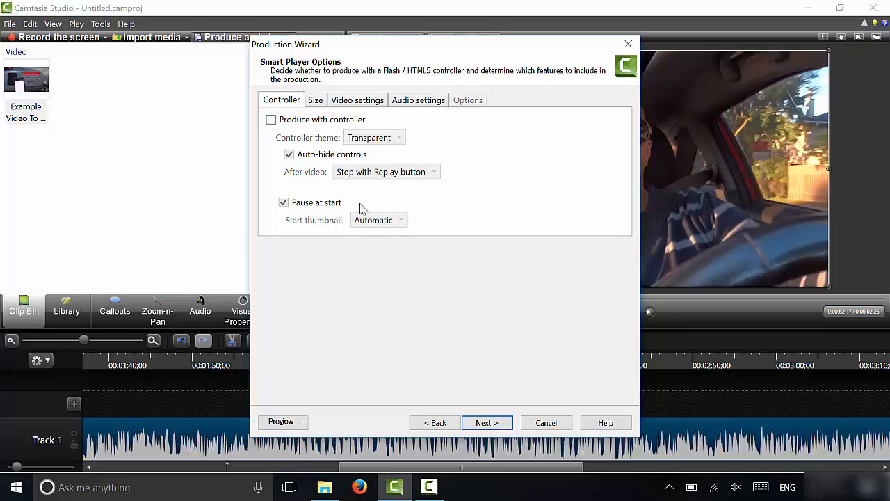
click(314, 100)
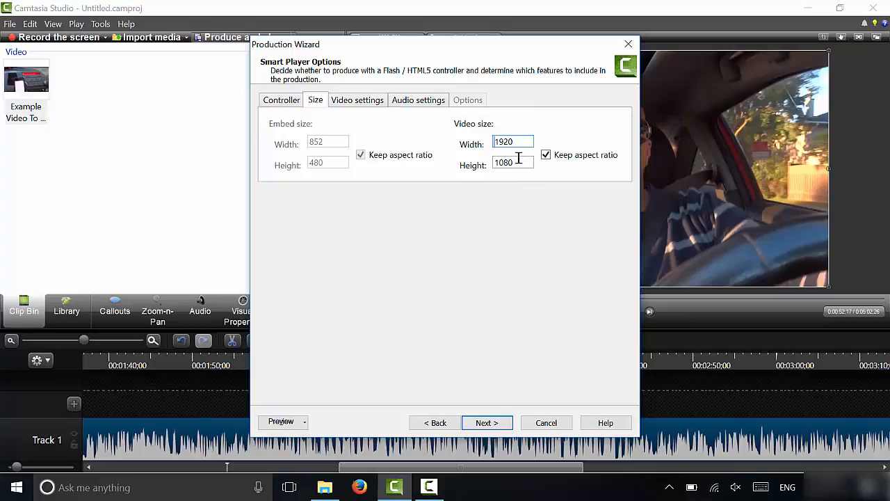
click(520, 162)
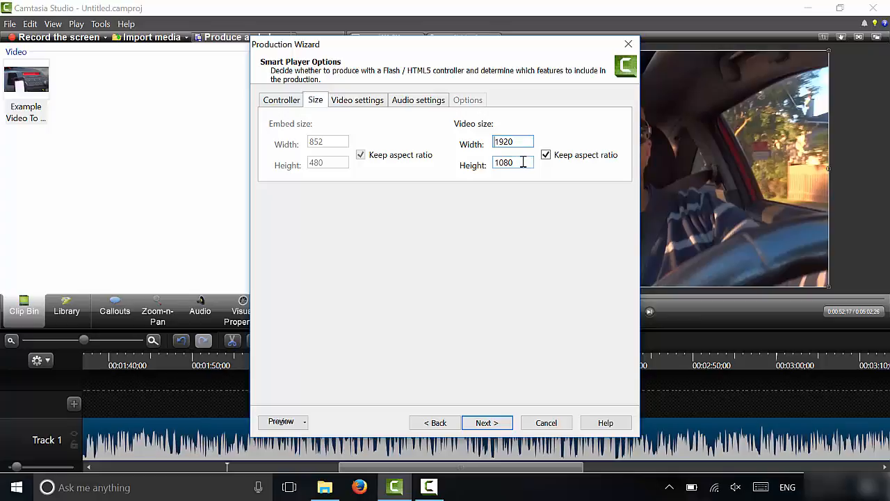
mouse_move(523, 179)
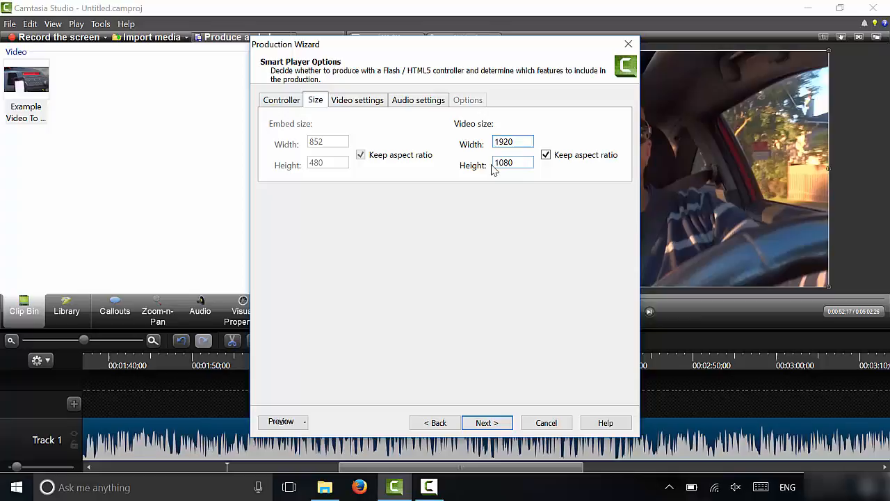
mouse_move(530, 152)
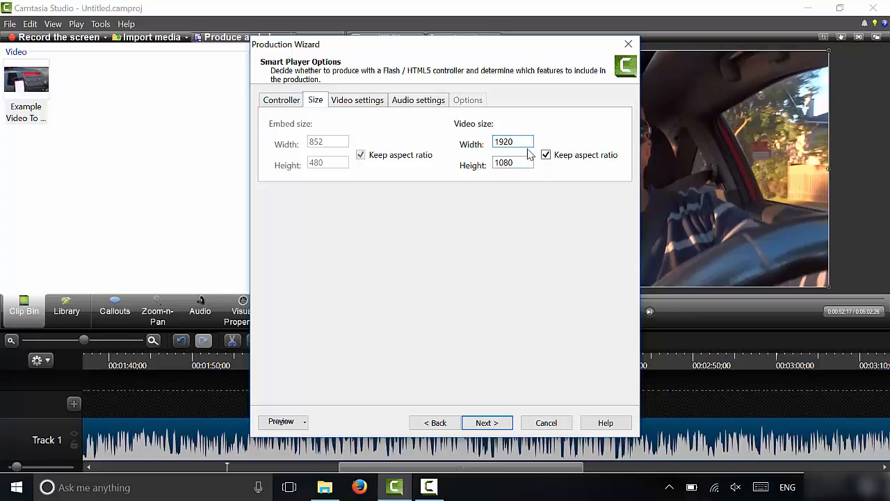
click(512, 162)
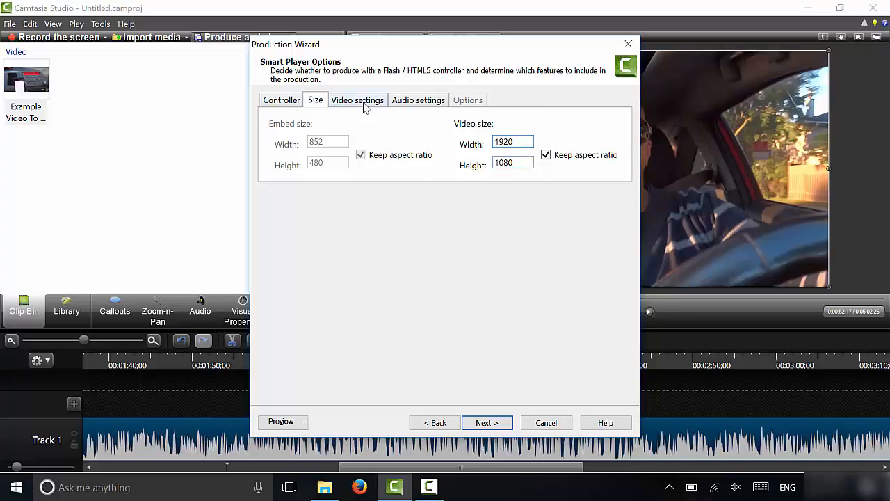
- Adjust the encoding quality slider through 100% and 87% and settle it at 75%
click(358, 100)
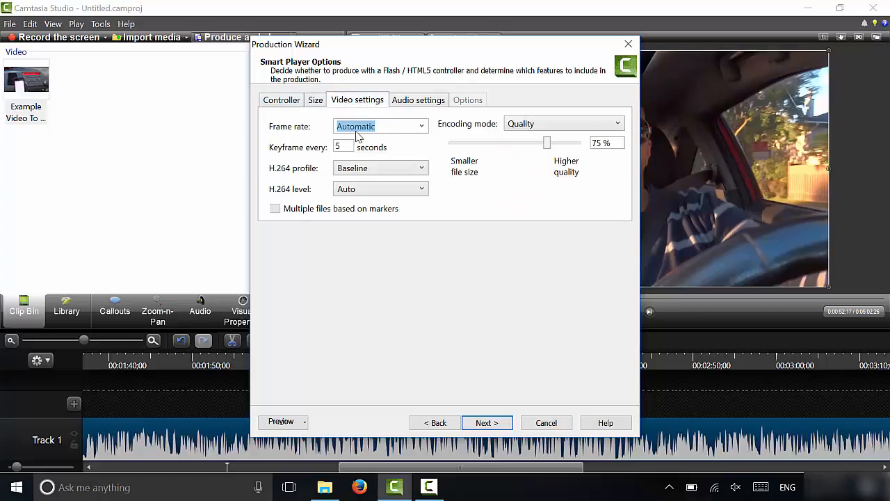
mouse_move(330, 159)
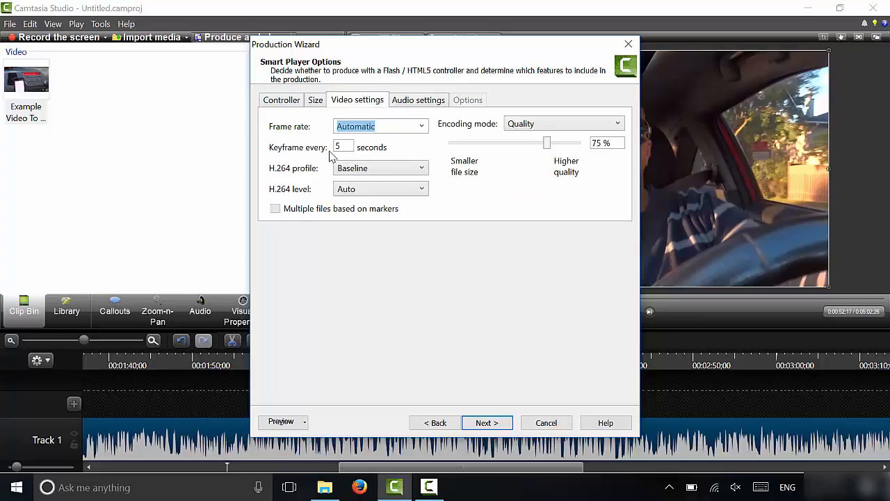
mouse_move(323, 181)
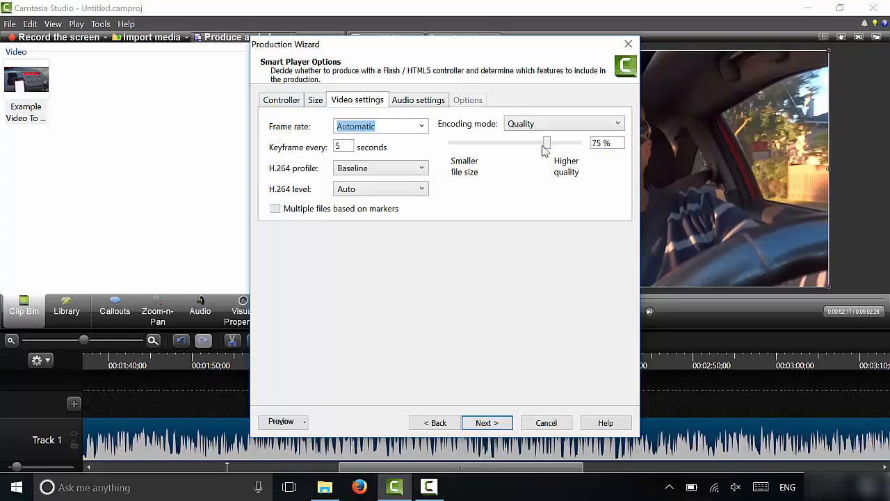
mouse_move(466, 153)
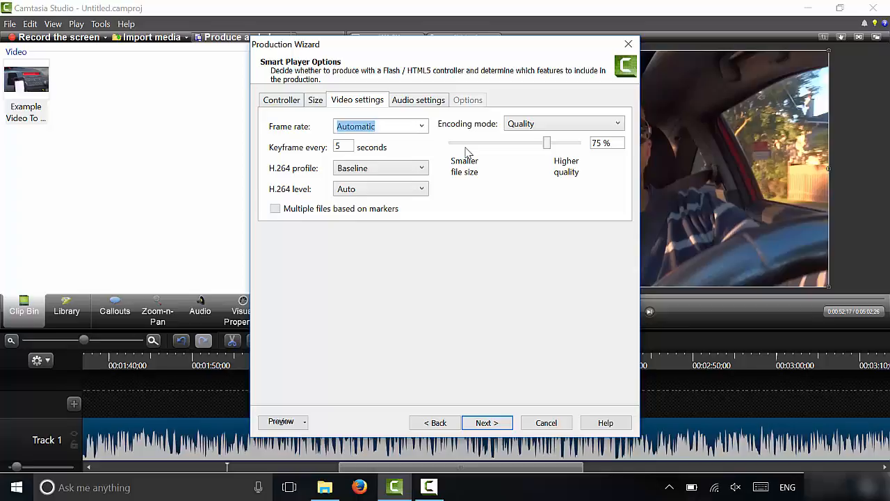
mouse_move(579, 148)
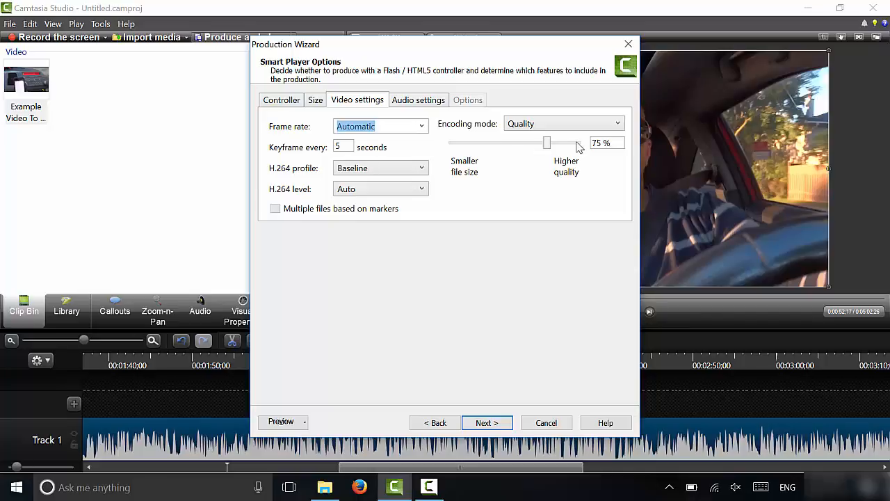
click(601, 142)
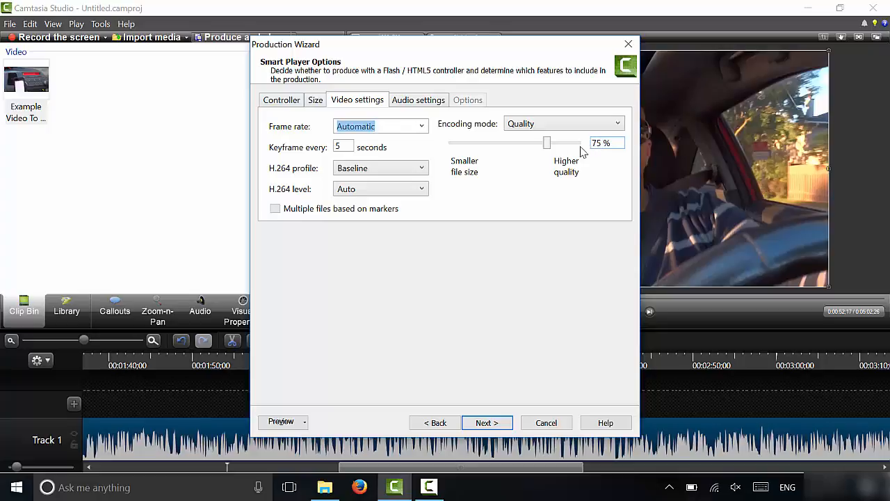
drag(547, 142, 582, 141)
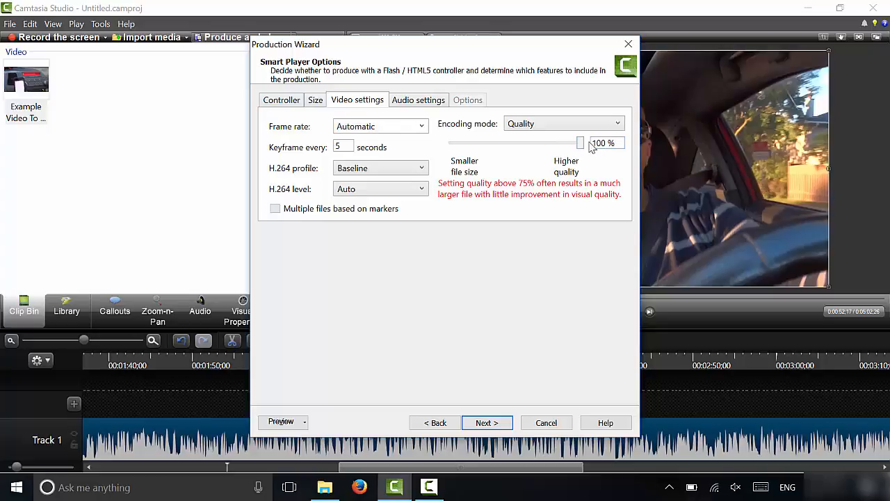
drag(582, 142, 564, 142)
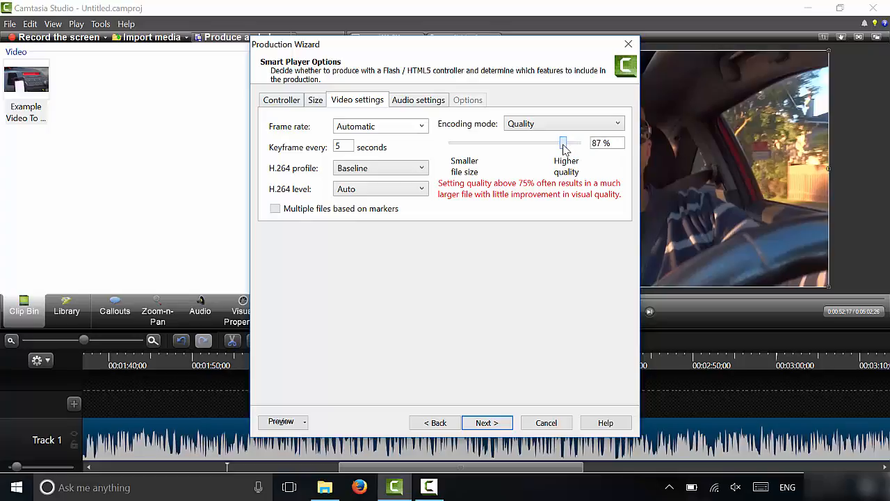
mouse_move(526, 178)
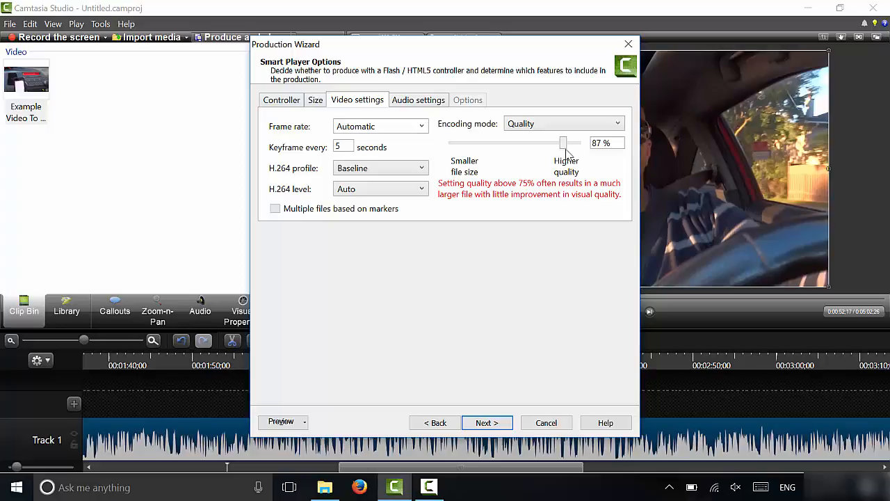
mouse_move(554, 159)
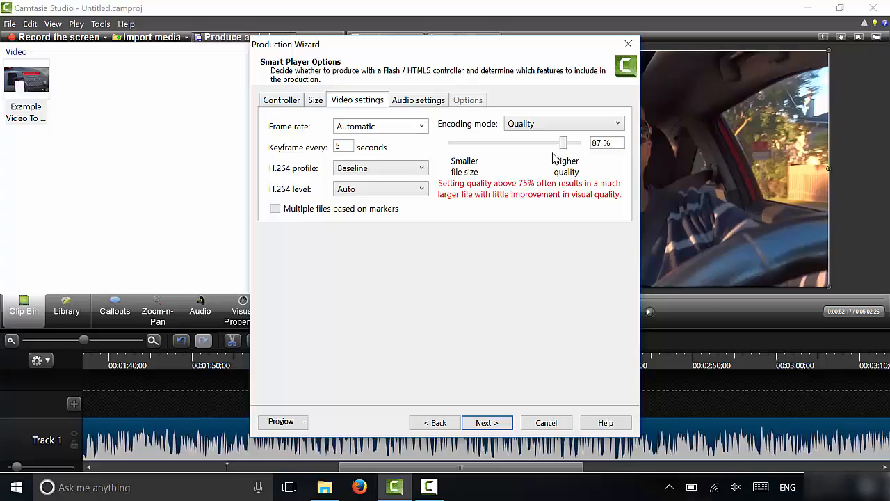
mouse_move(565, 164)
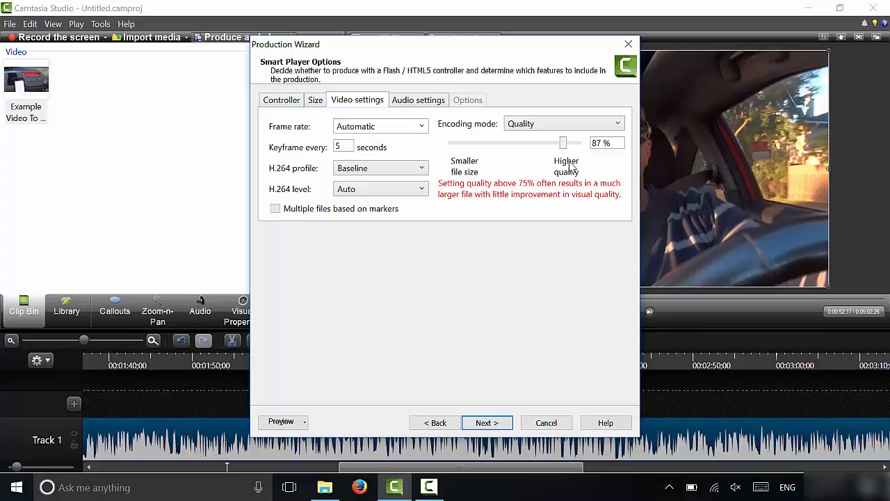
mouse_move(567, 164)
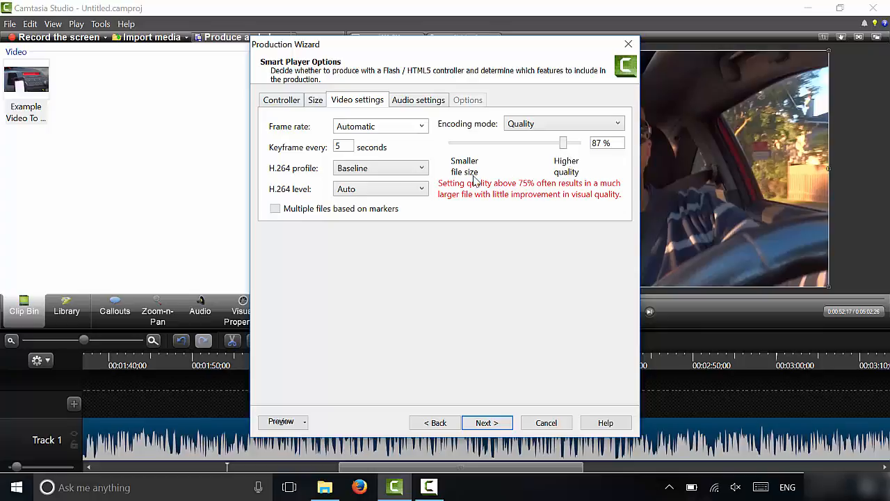
mouse_move(536, 170)
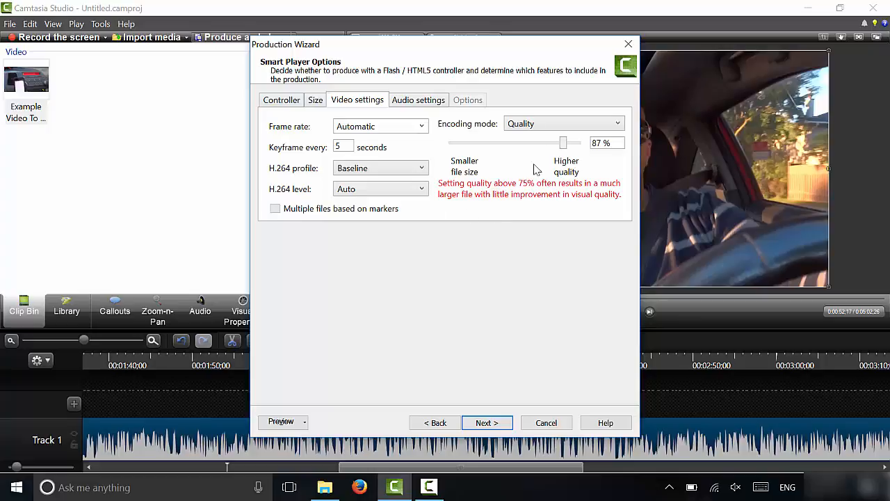
mouse_move(518, 185)
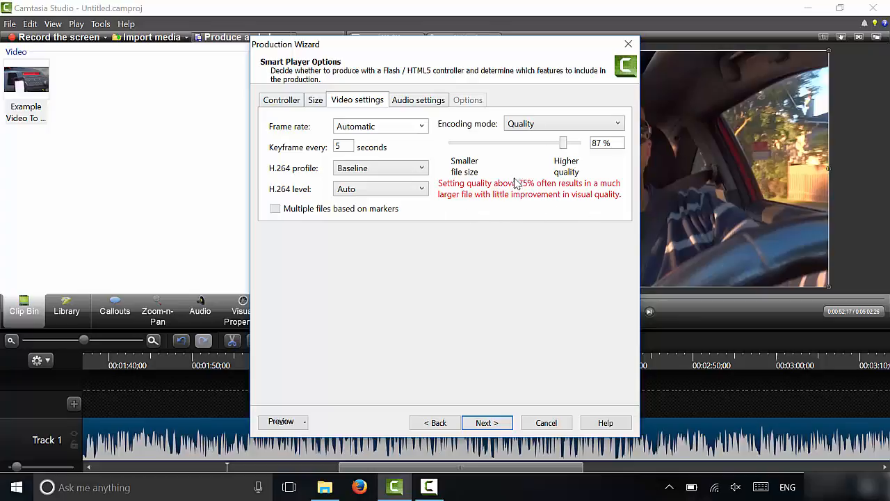
mouse_move(571, 158)
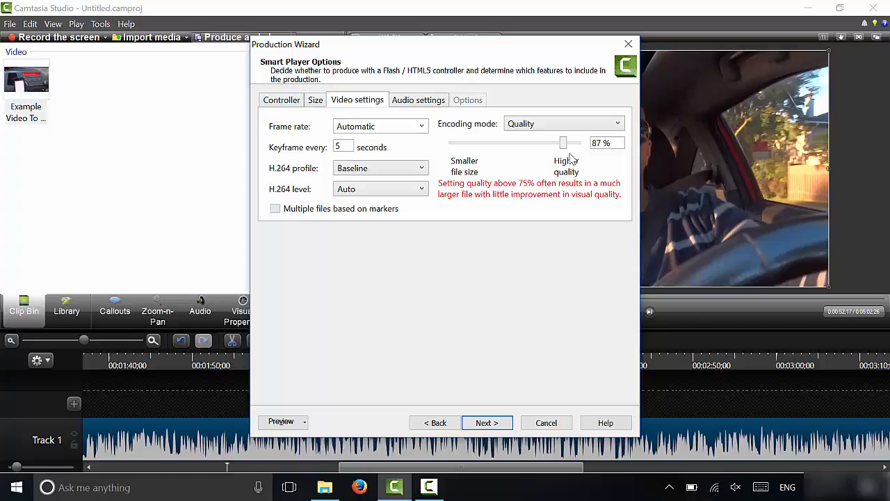
click(606, 142)
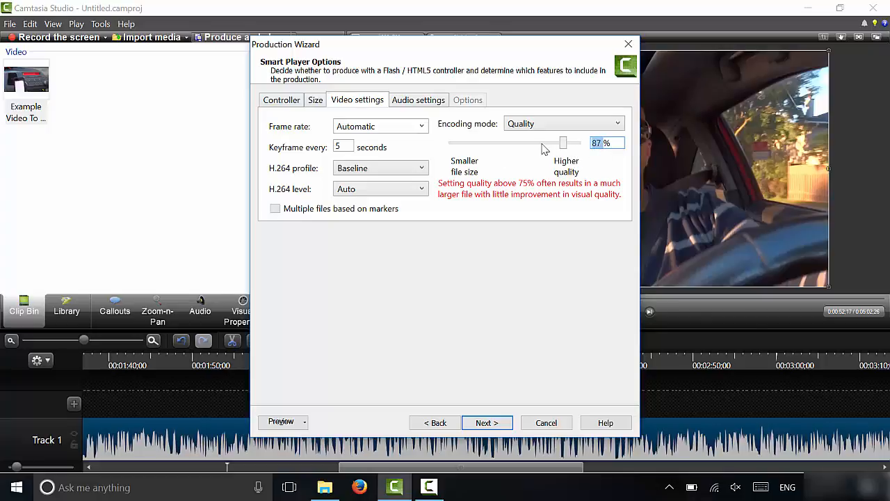
drag(564, 142, 547, 142)
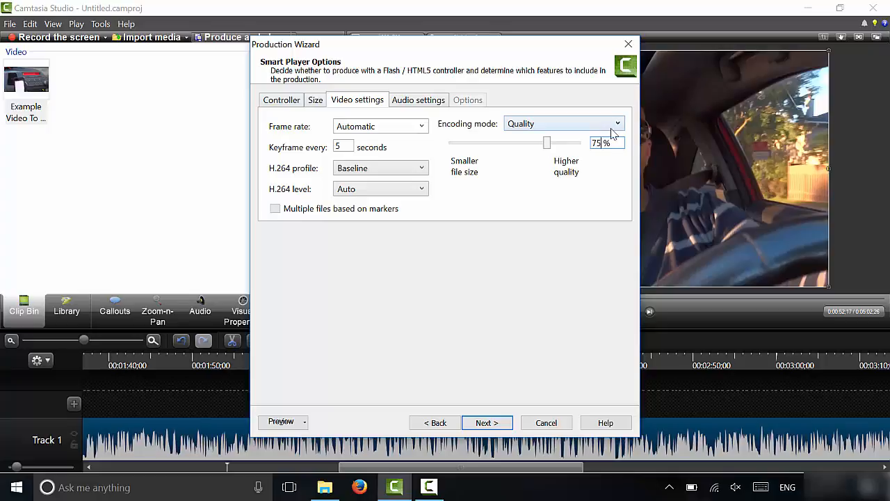
mouse_move(508, 128)
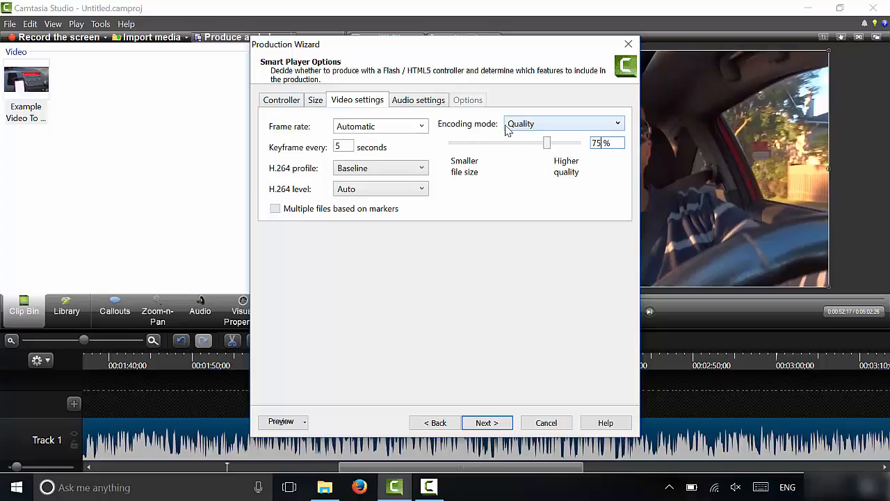
mouse_move(466, 133)
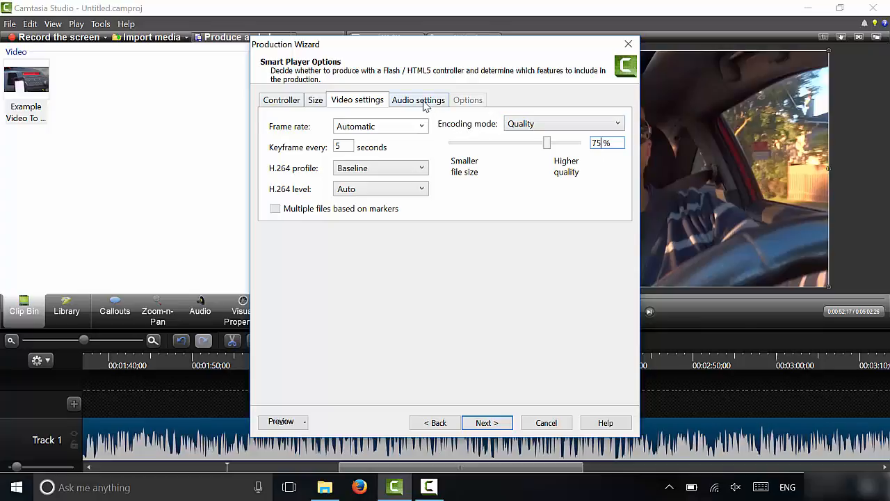
- Keep Encode audio on and set the bit rate to 1024 kbps after trying 128 kbps
click(418, 100)
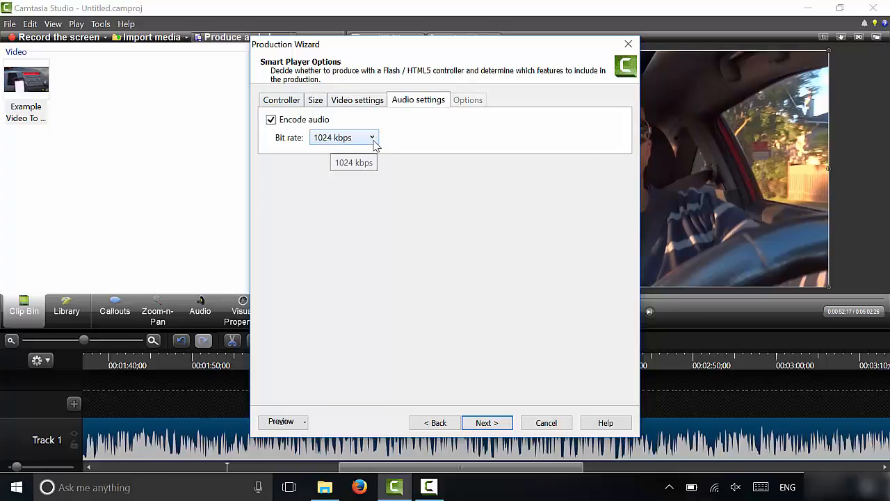
click(370, 138)
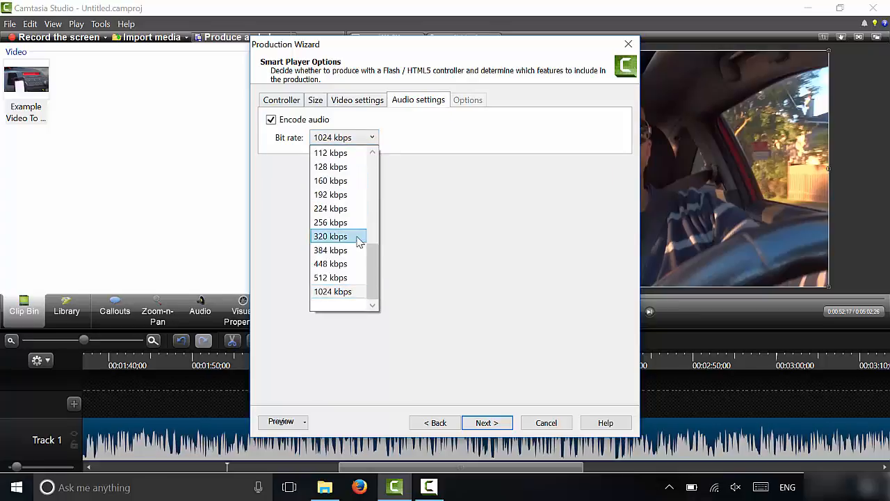
click(332, 167)
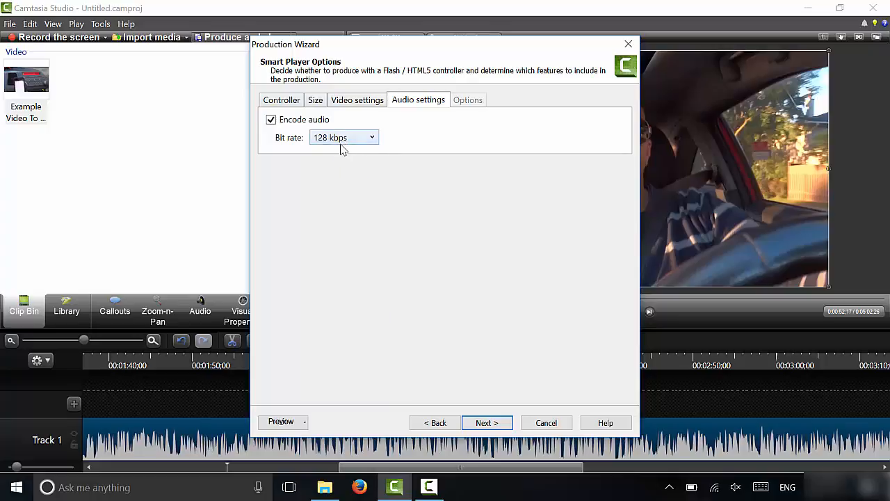
mouse_move(373, 178)
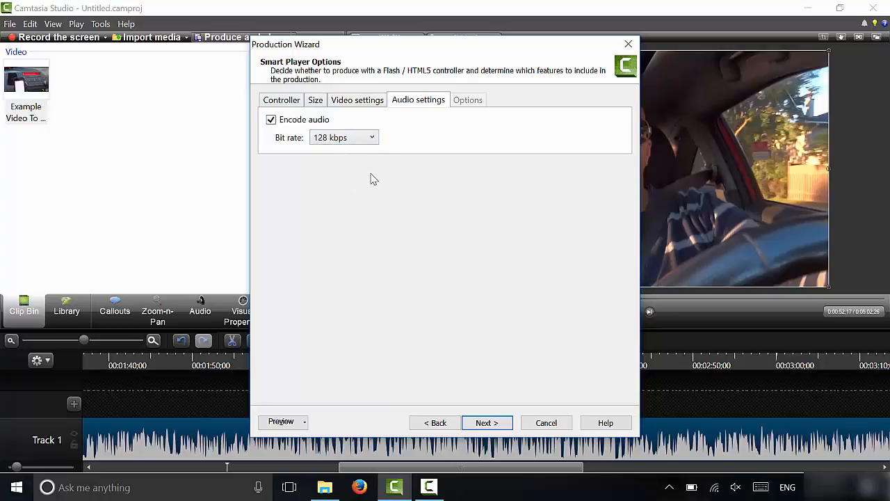
mouse_move(392, 175)
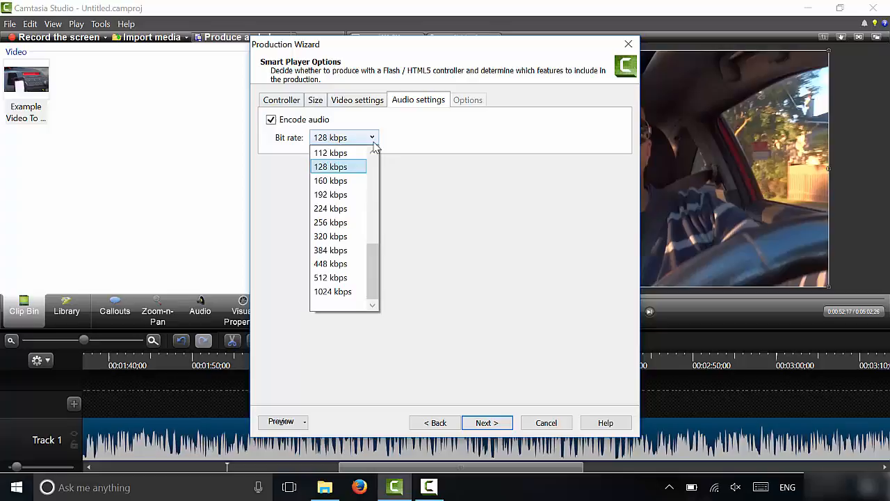
click(332, 293)
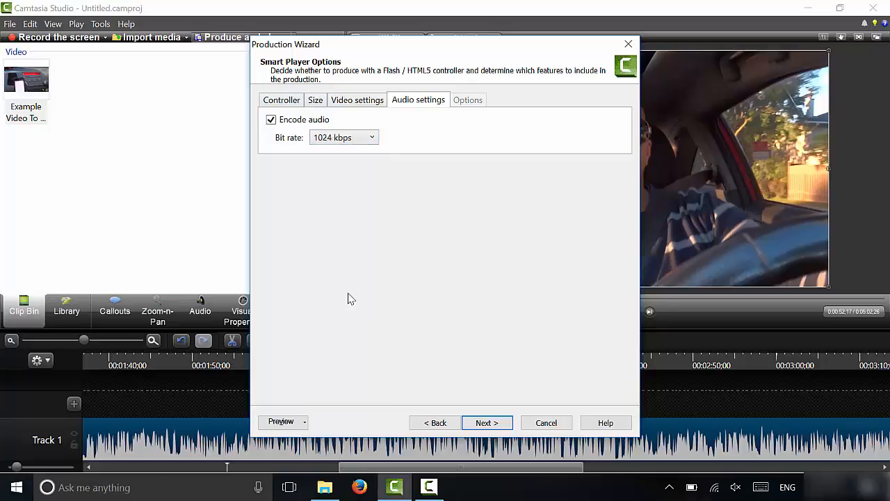
mouse_move(375, 197)
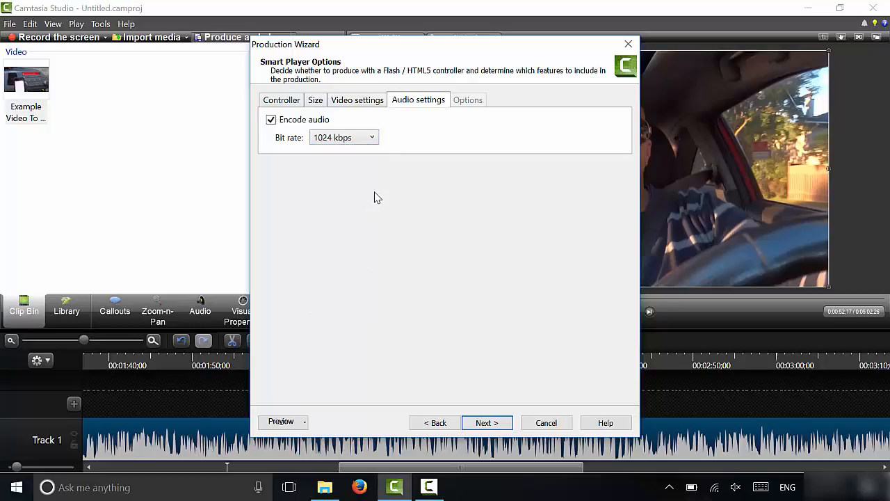
mouse_move(367, 192)
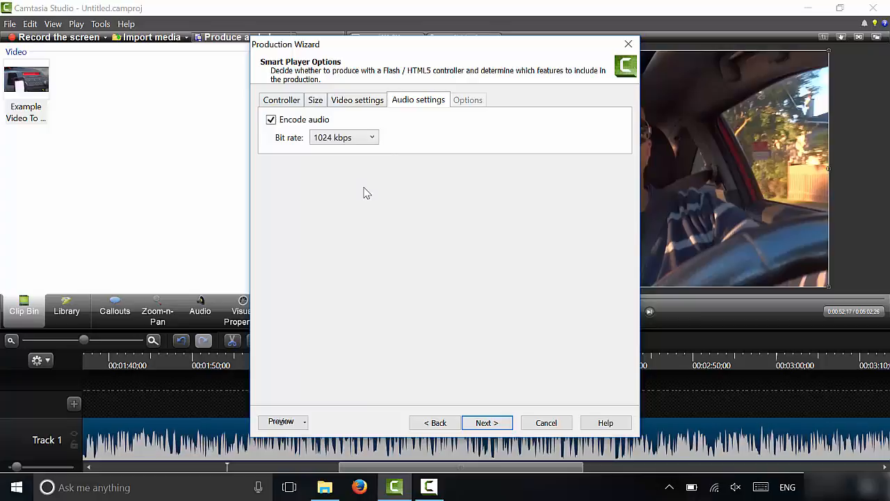
mouse_move(346, 189)
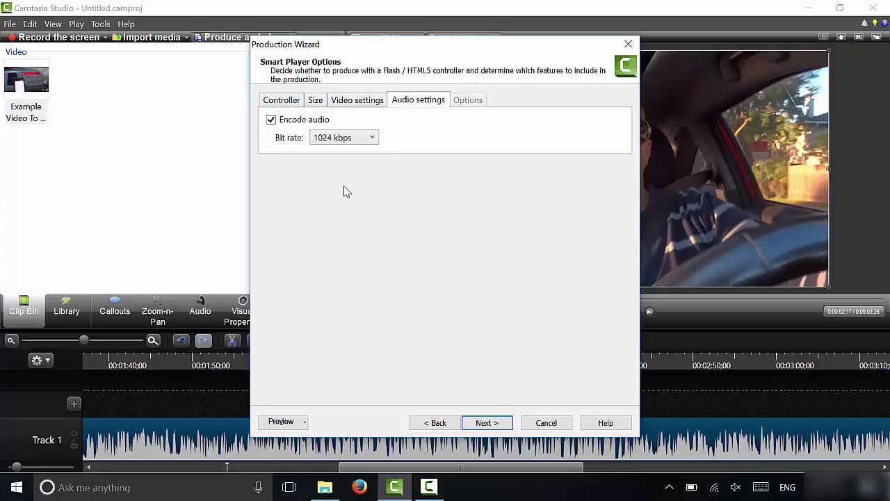
mouse_move(363, 203)
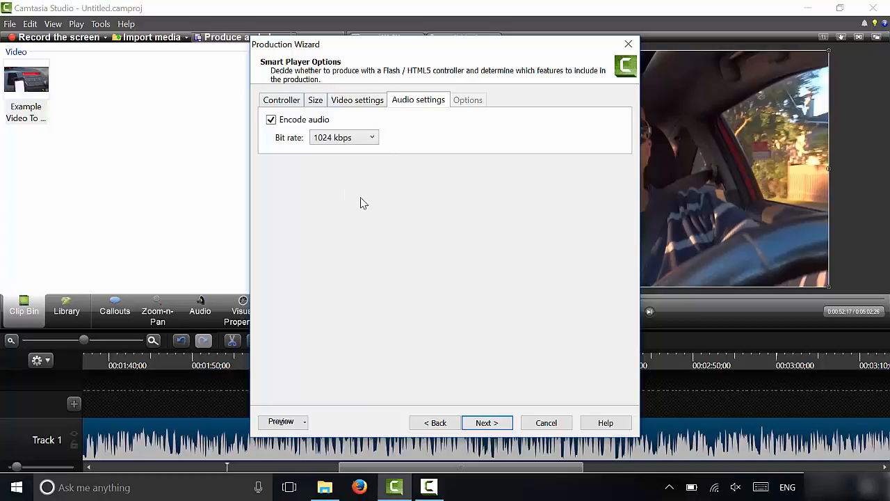
mouse_move(396, 209)
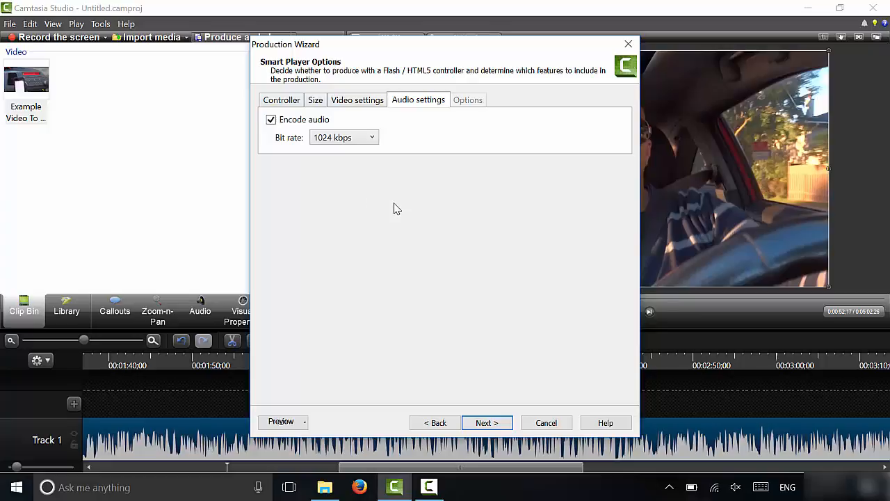
mouse_move(409, 225)
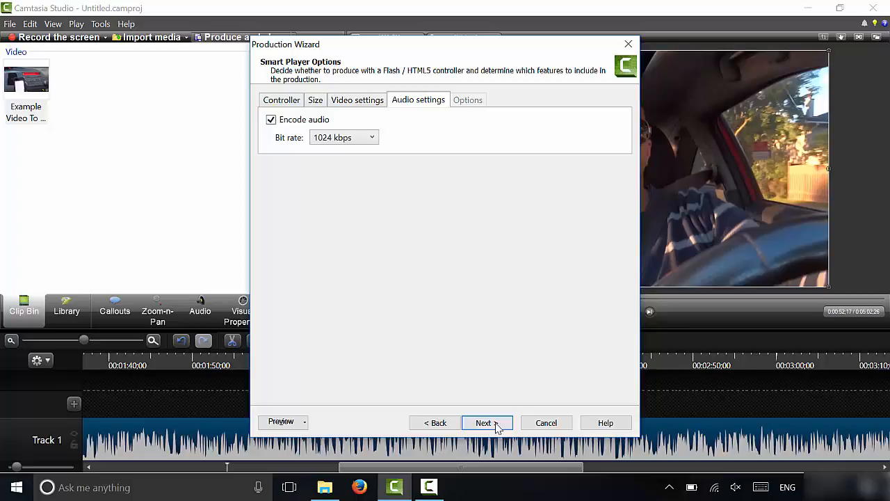
- Advance to Video Options leaving Include watermark unchecked
click(487, 423)
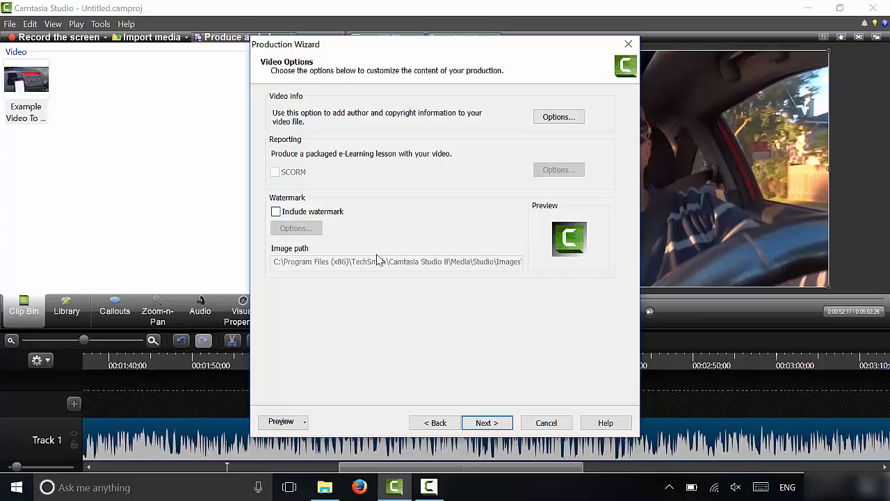
mouse_move(395, 230)
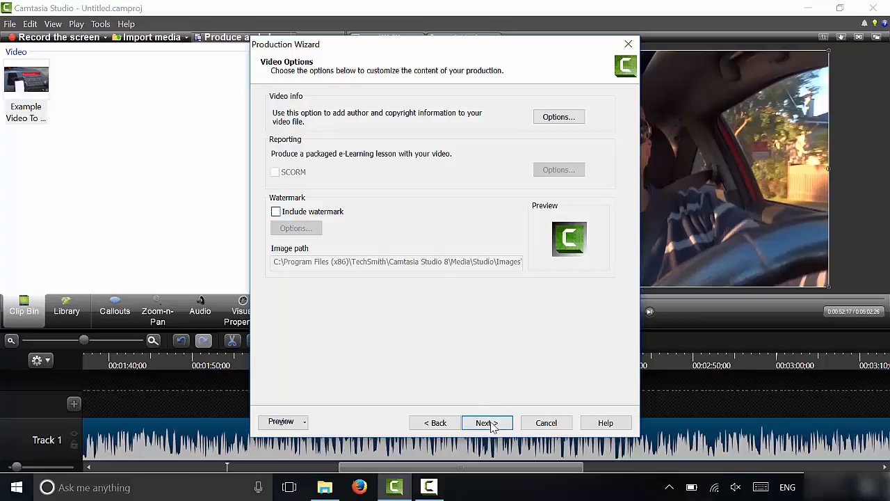
mouse_move(479, 344)
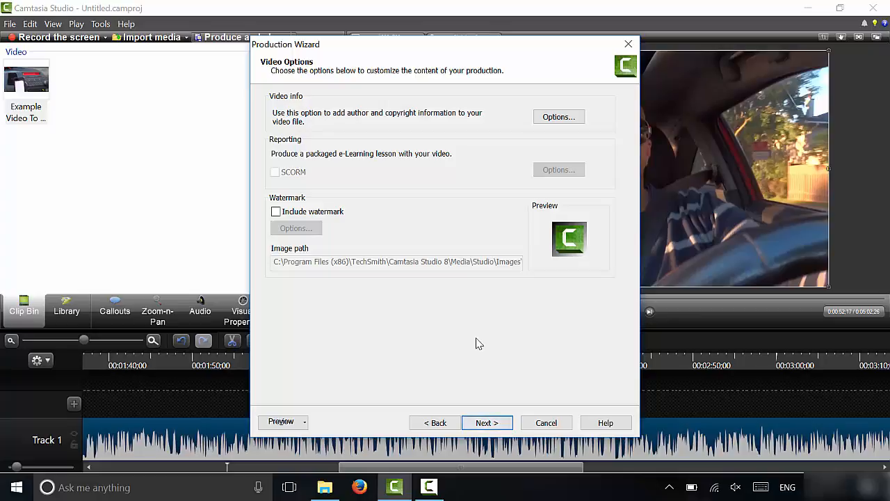
mouse_move(451, 345)
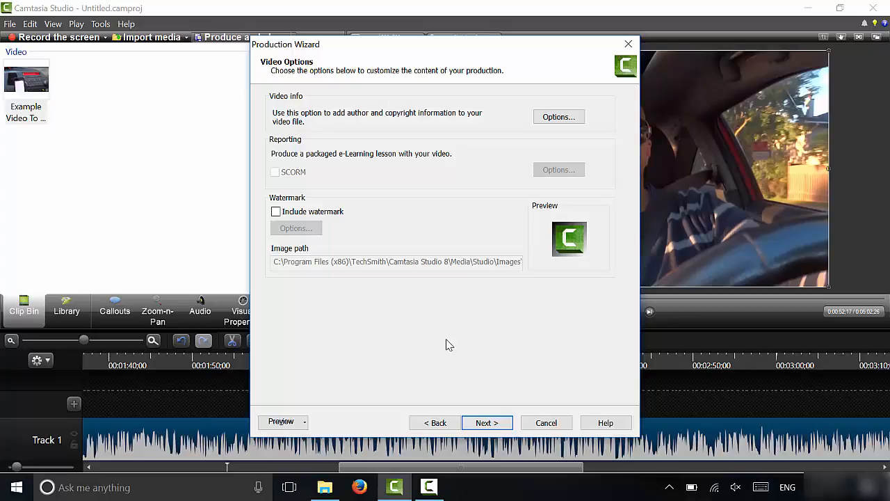
mouse_move(493, 348)
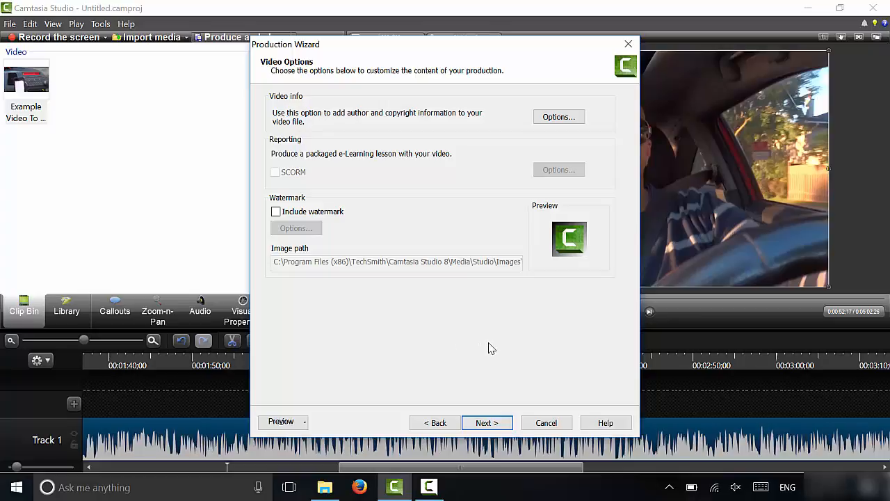
mouse_move(478, 348)
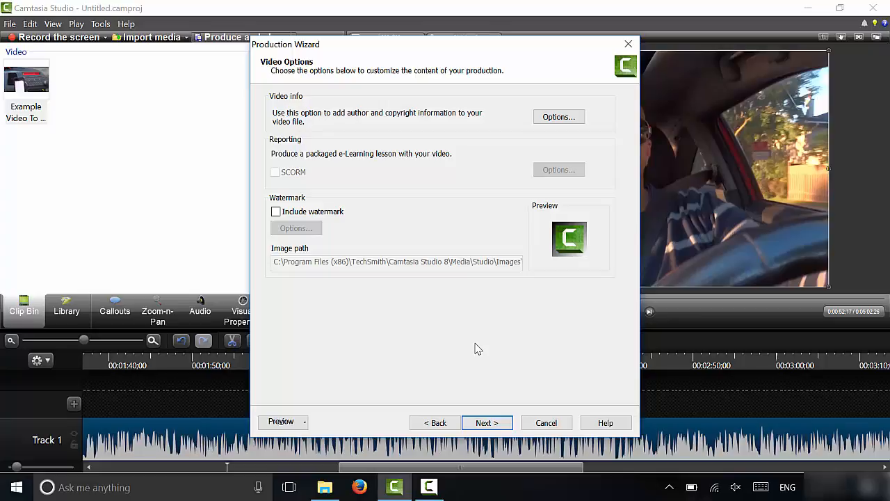
mouse_move(309, 332)
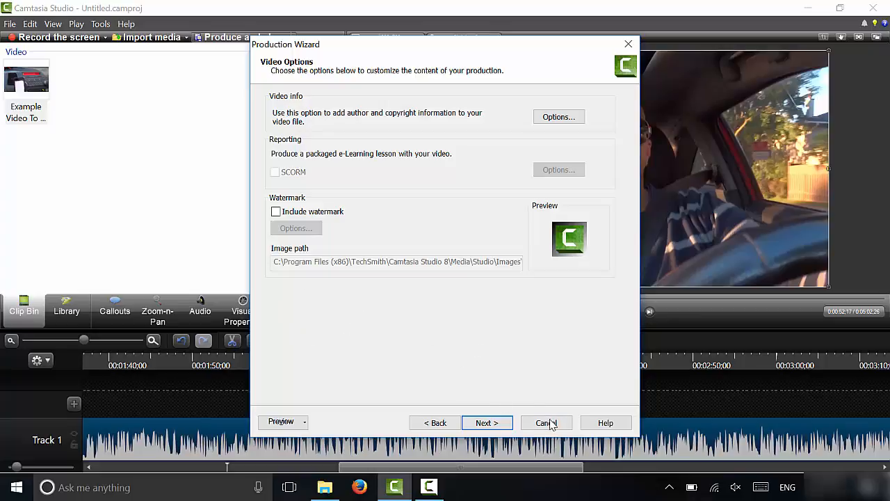
- Cancel back to the welcome page and reselect Custom production settings as the preset
click(434, 423)
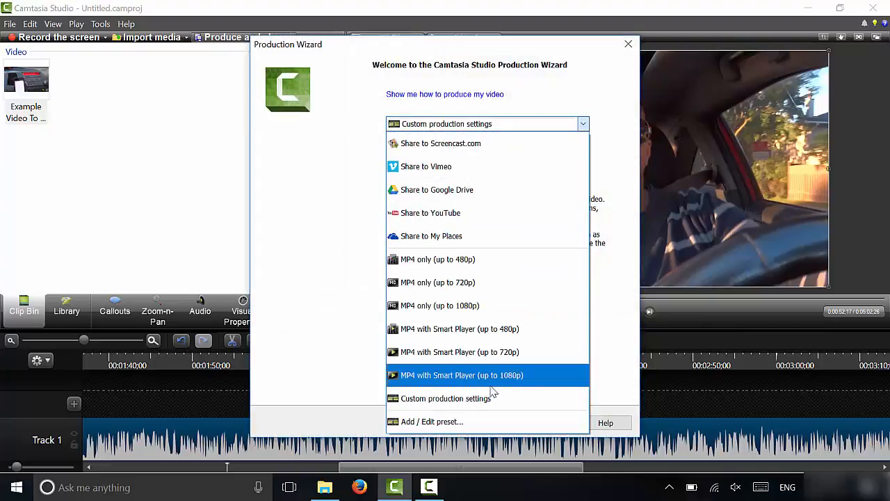
mouse_move(493, 398)
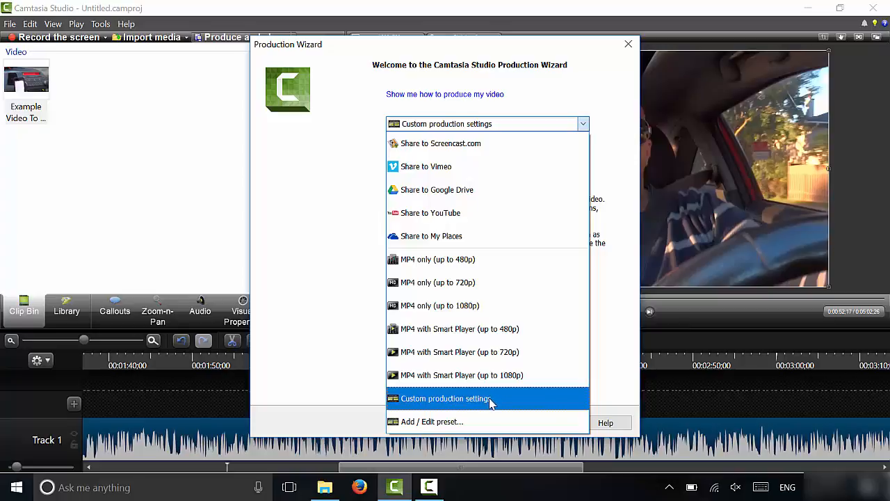
mouse_move(460, 431)
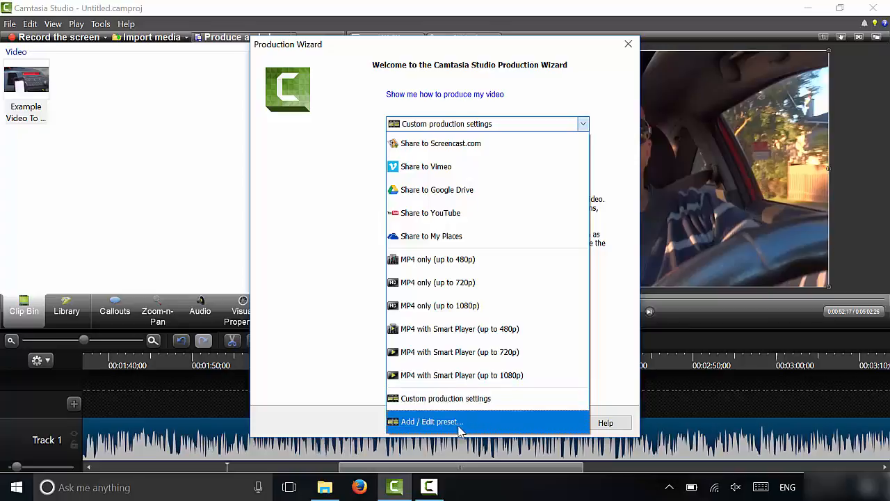
mouse_move(484, 426)
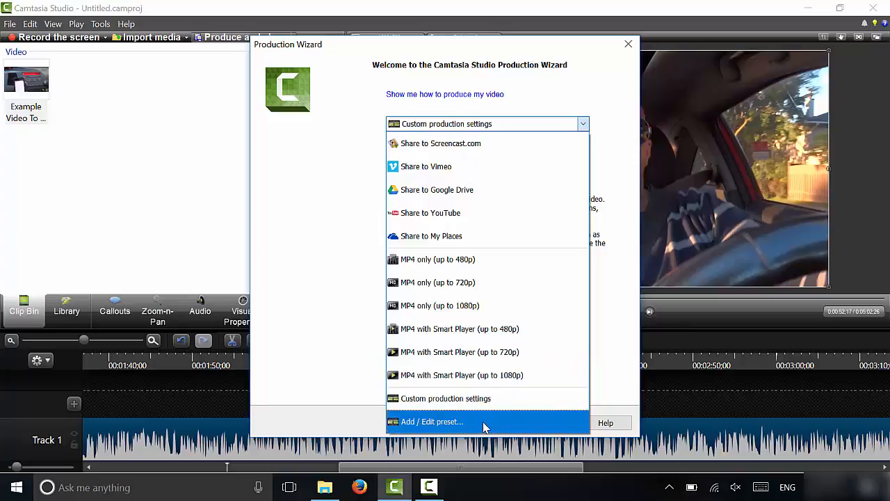
click(445, 398)
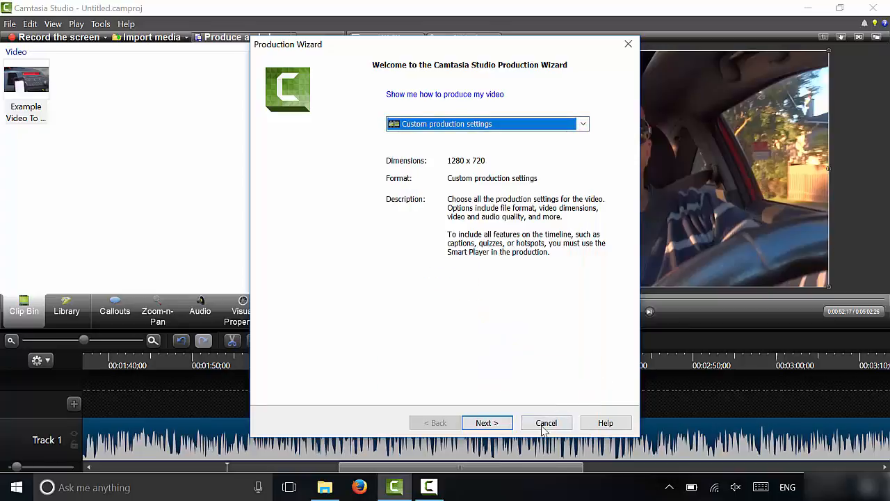